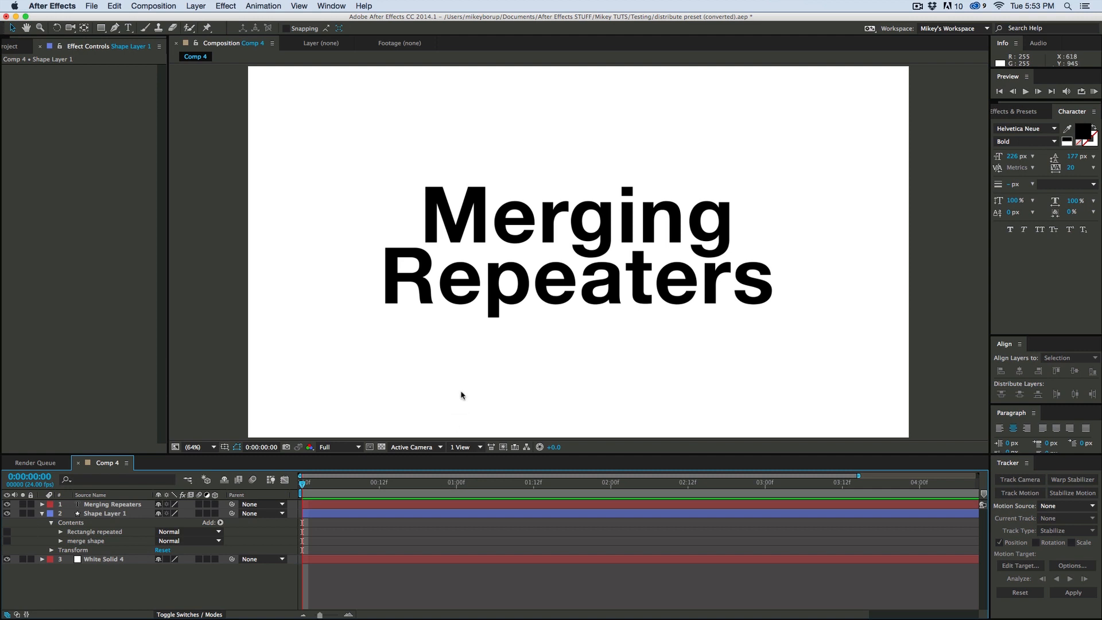
{"action": "mouse_move", "coordinate": [99, 516]}
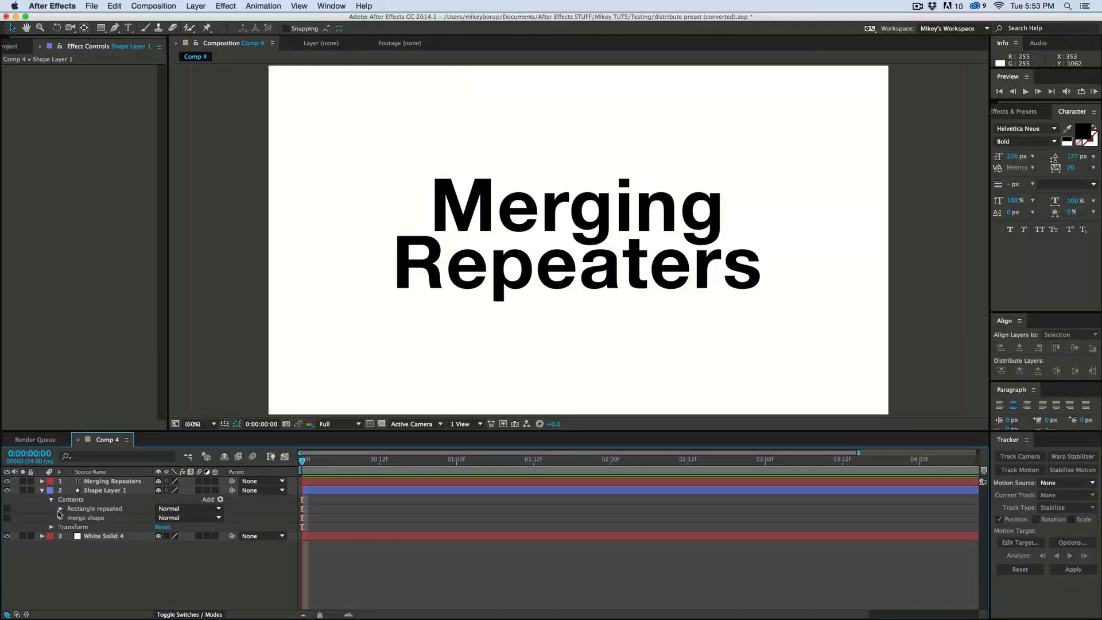
Step: Hide the Merging Repeaters title layer, collapse Rectangle repeated, and add a Merge Paths operation to the shape layer
{"action": "left_click", "coordinate": [106, 491]}
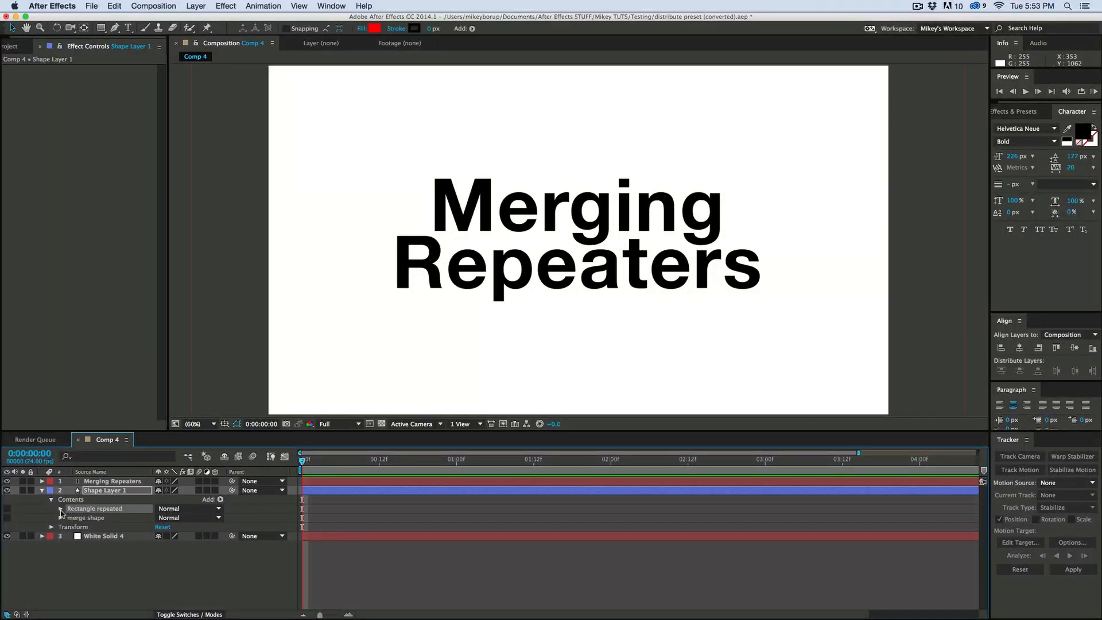
{"action": "left_click", "coordinate": [60, 509]}
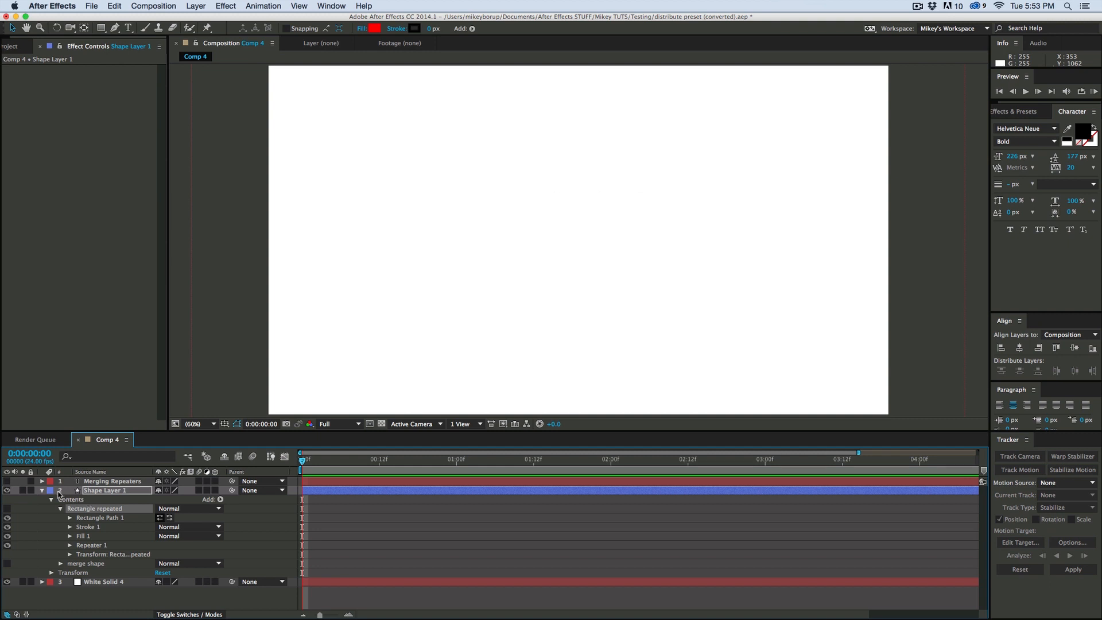
{"action": "left_click", "coordinate": [7, 508]}
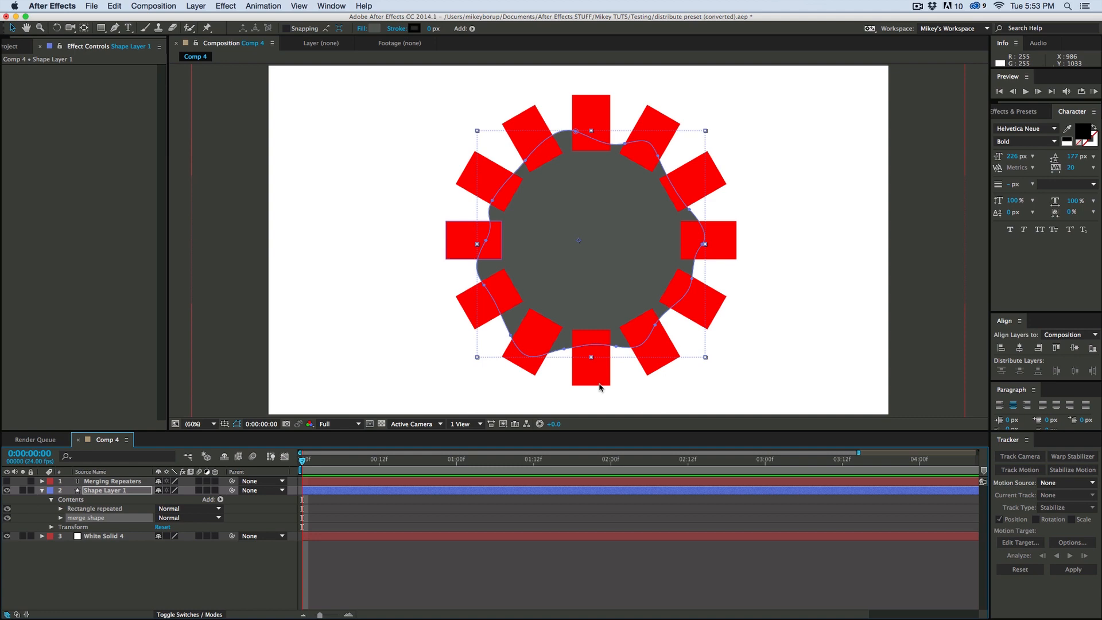
{"action": "mouse_move", "coordinate": [541, 148]}
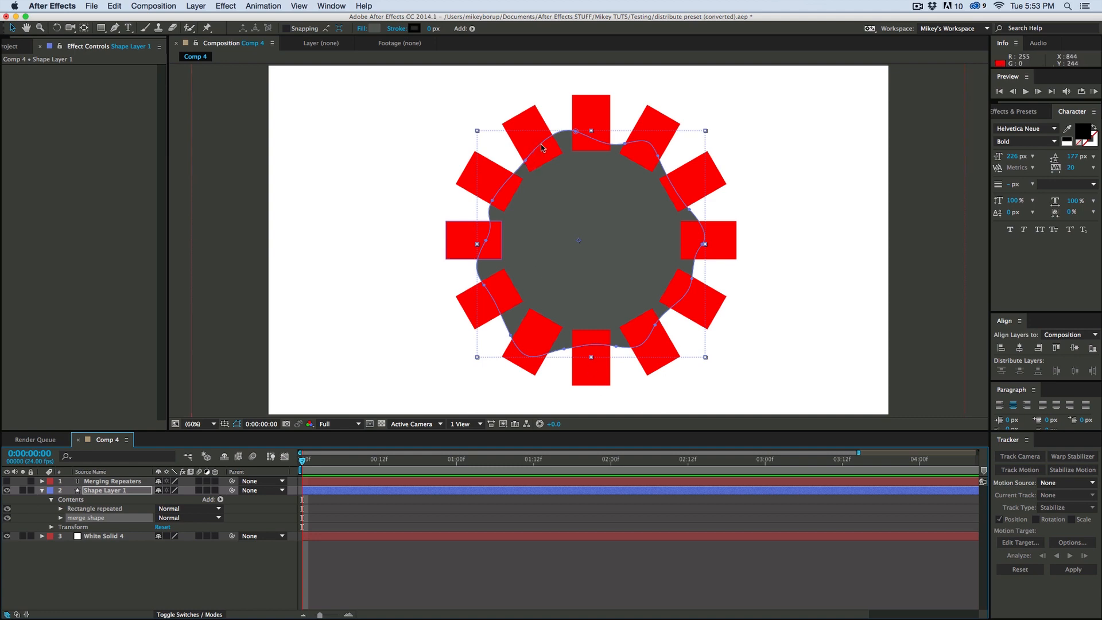
{"action": "mouse_move", "coordinate": [526, 170]}
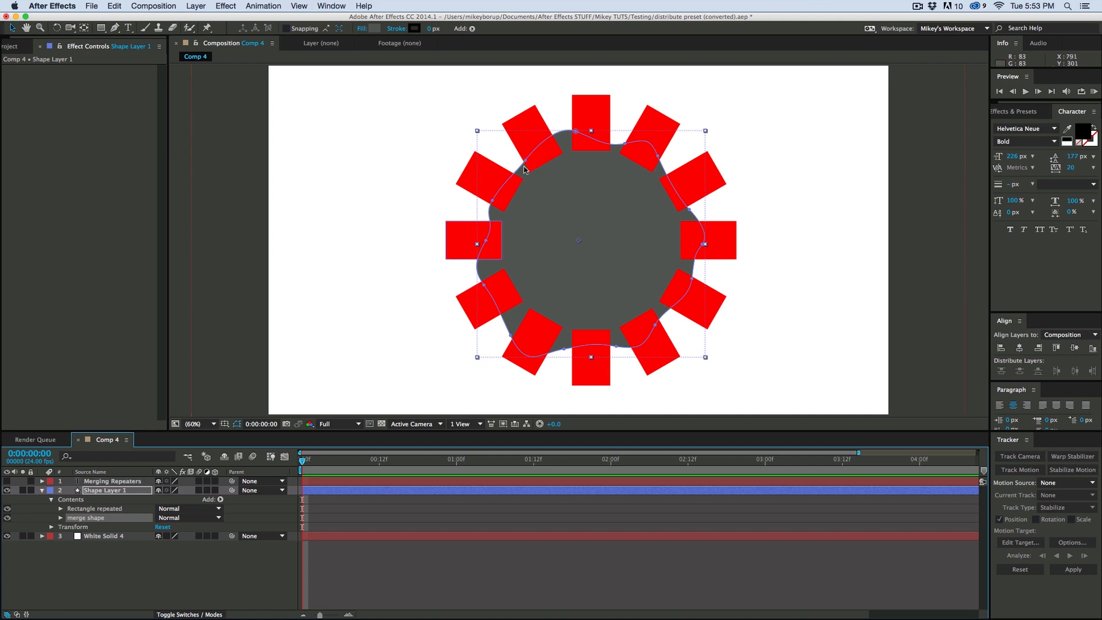
{"action": "mouse_move", "coordinate": [513, 357]}
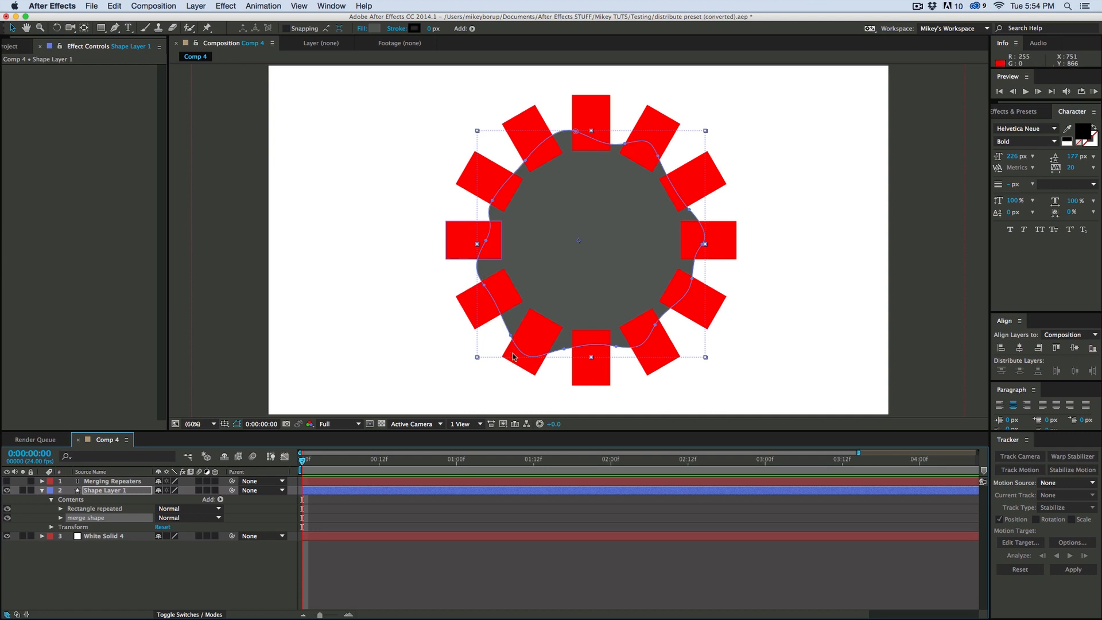
{"action": "mouse_move", "coordinate": [227, 360]}
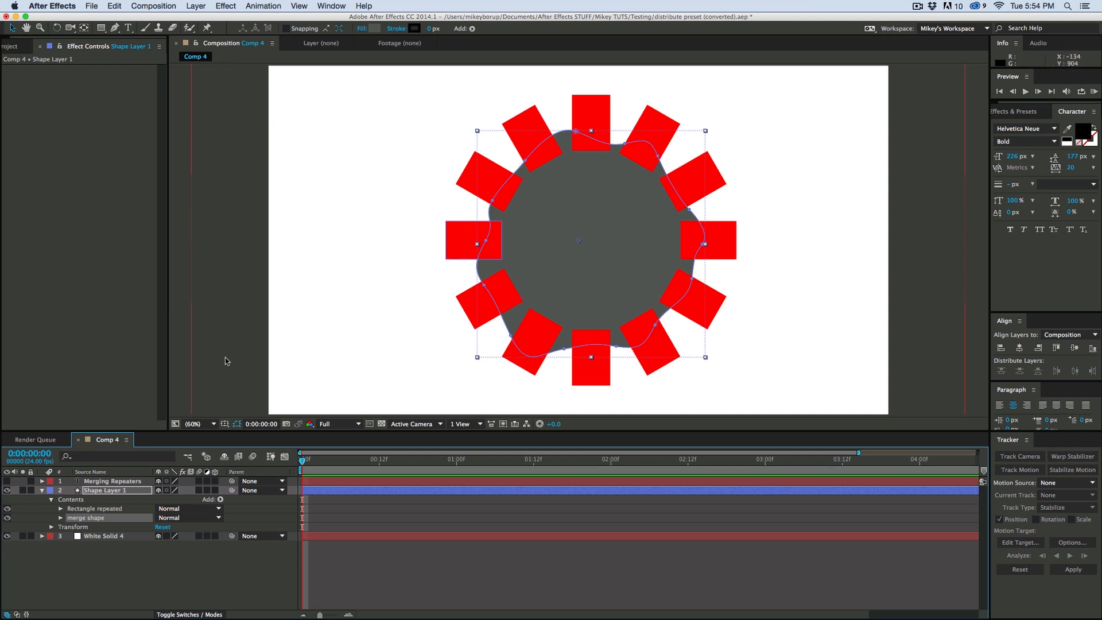
{"action": "mouse_move", "coordinate": [153, 440]}
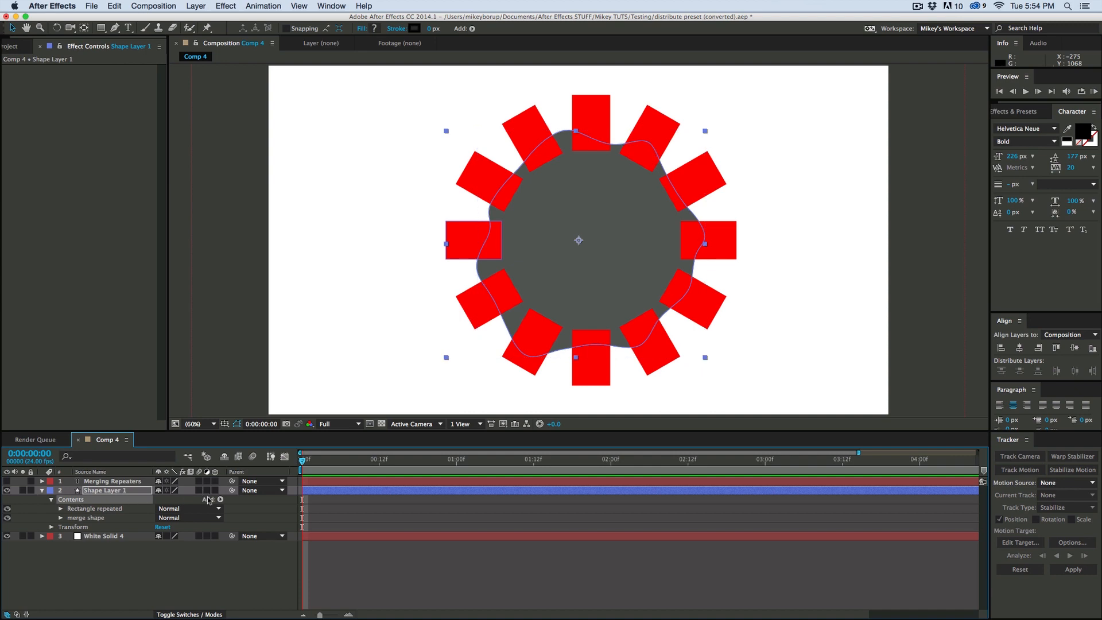
{"action": "left_click", "coordinate": [220, 500]}
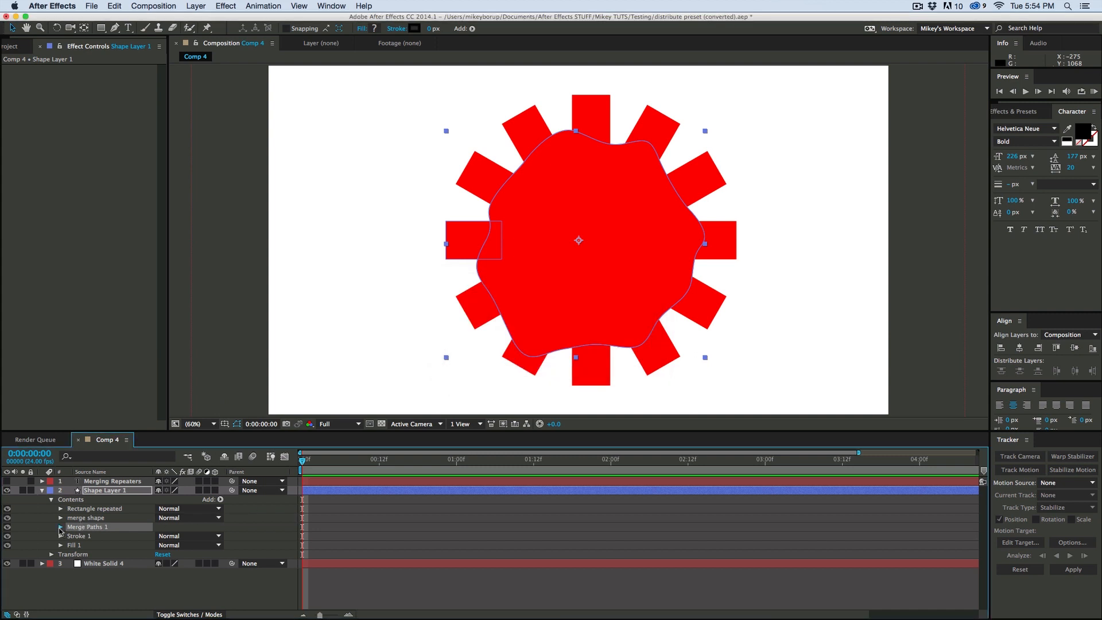
Step: Set Merge Paths 1 mode to Subtract
{"action": "left_click", "coordinate": [190, 536]}
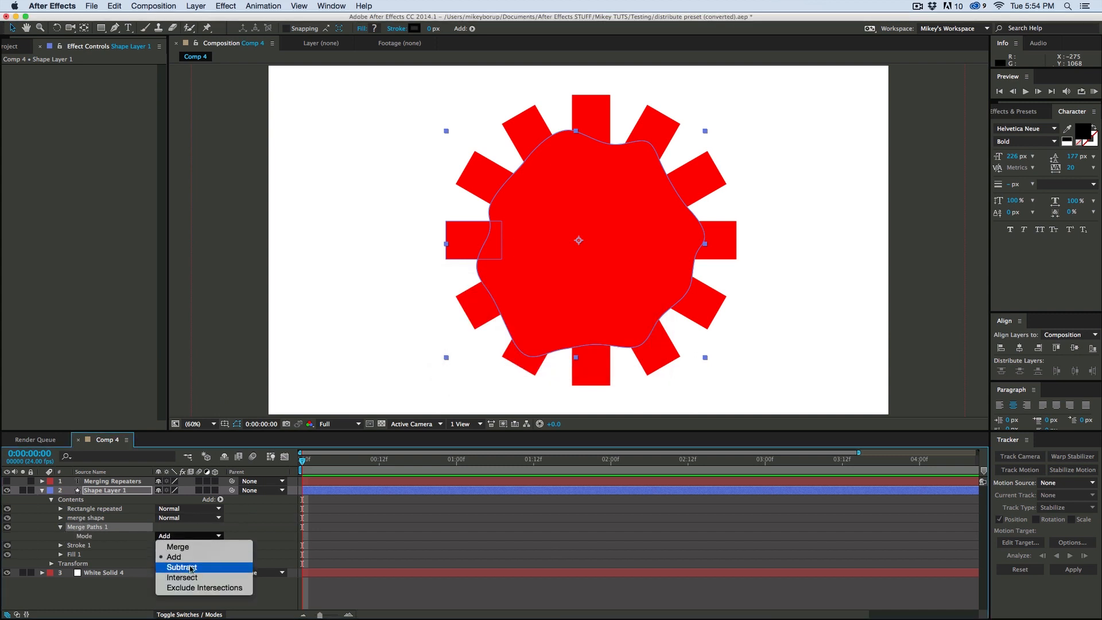
{"action": "left_click", "coordinate": [183, 568]}
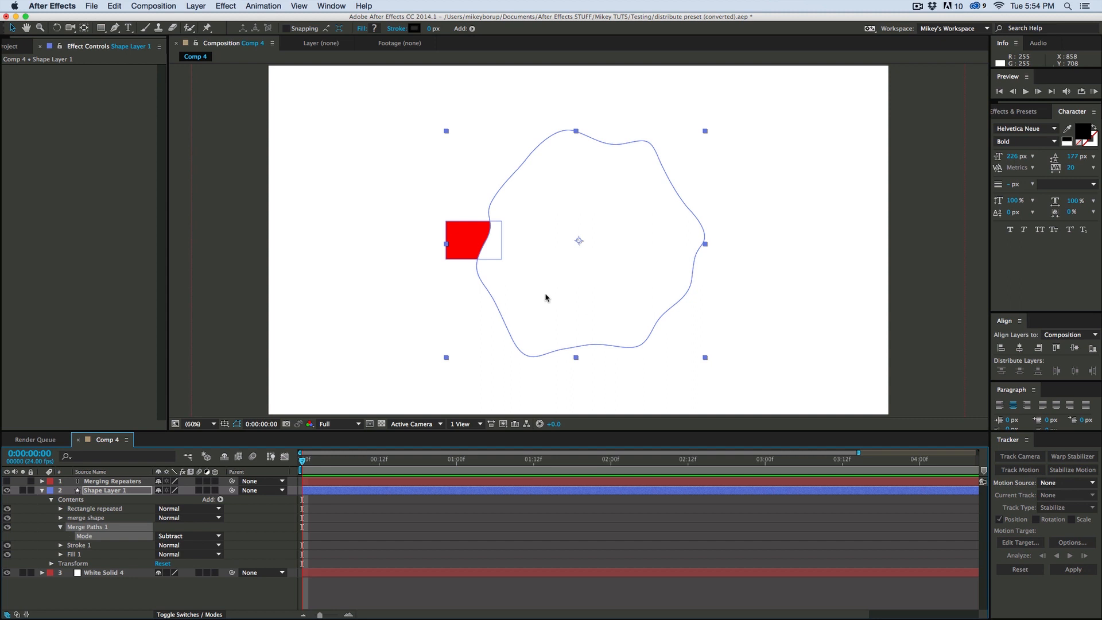
{"action": "mouse_move", "coordinate": [481, 226]}
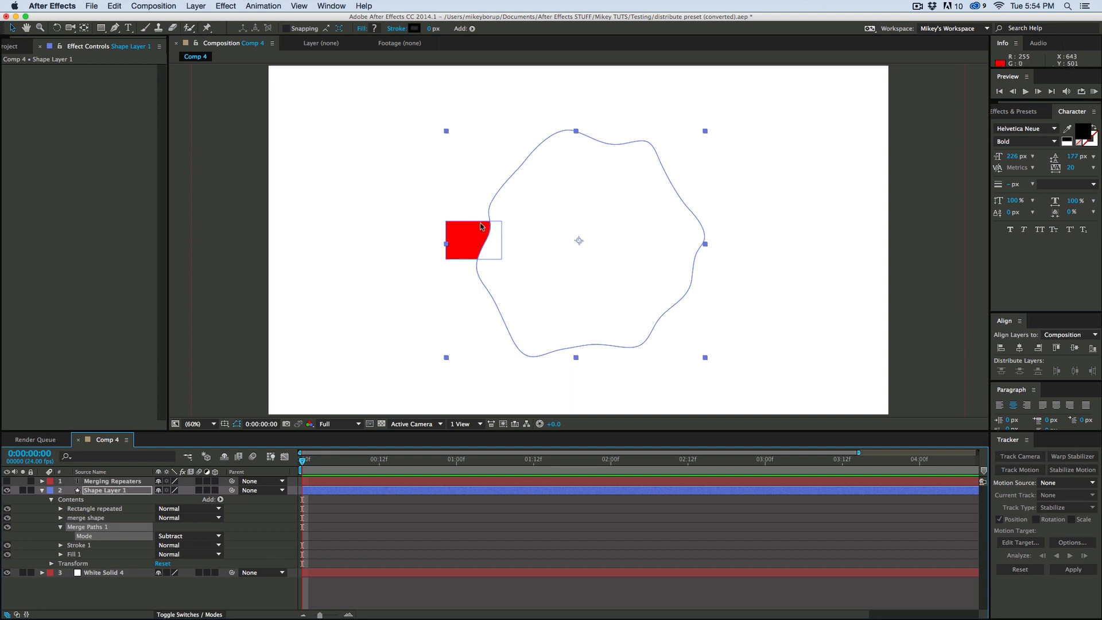
{"action": "mouse_move", "coordinate": [455, 283]}
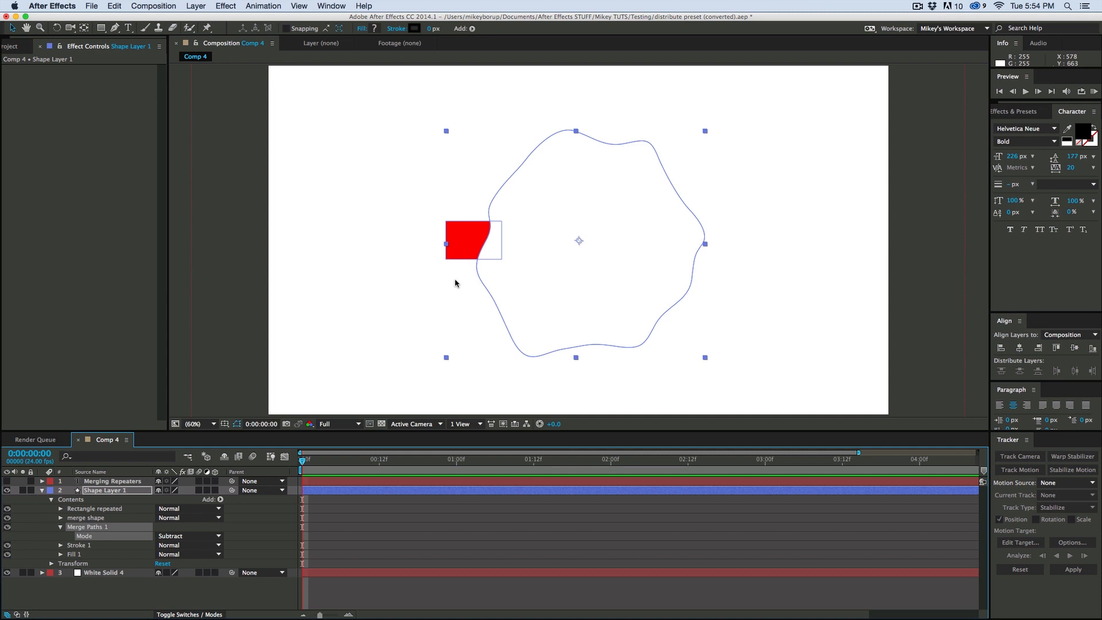
{"action": "mouse_move", "coordinate": [91, 499]}
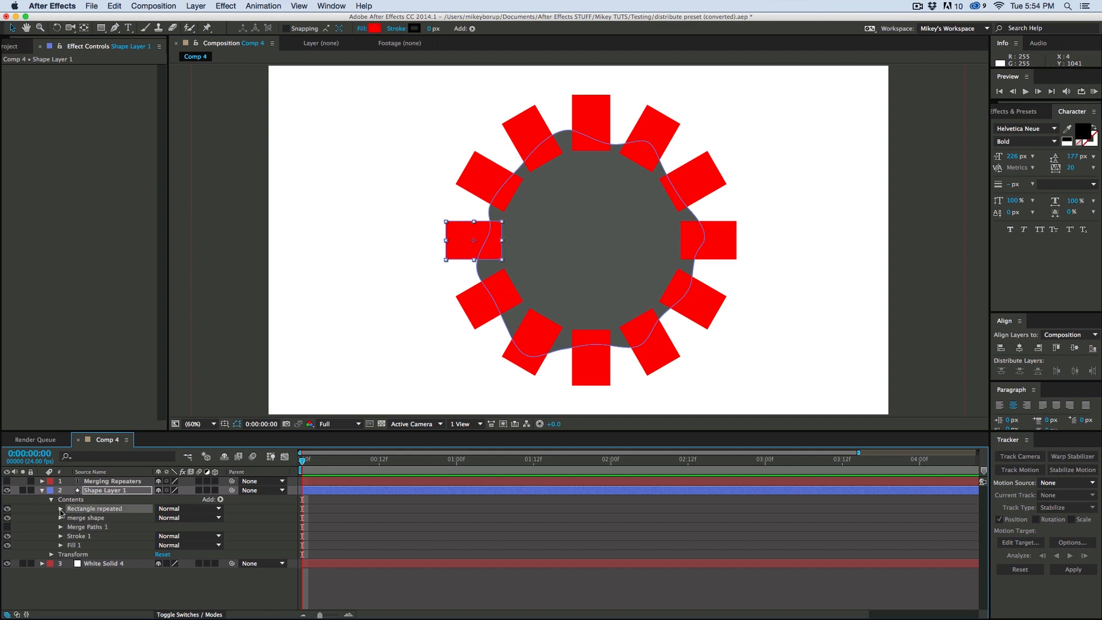
Step: Add a second Merge Paths operation inside the Rectangle repeated group
{"action": "left_click", "coordinate": [60, 509]}
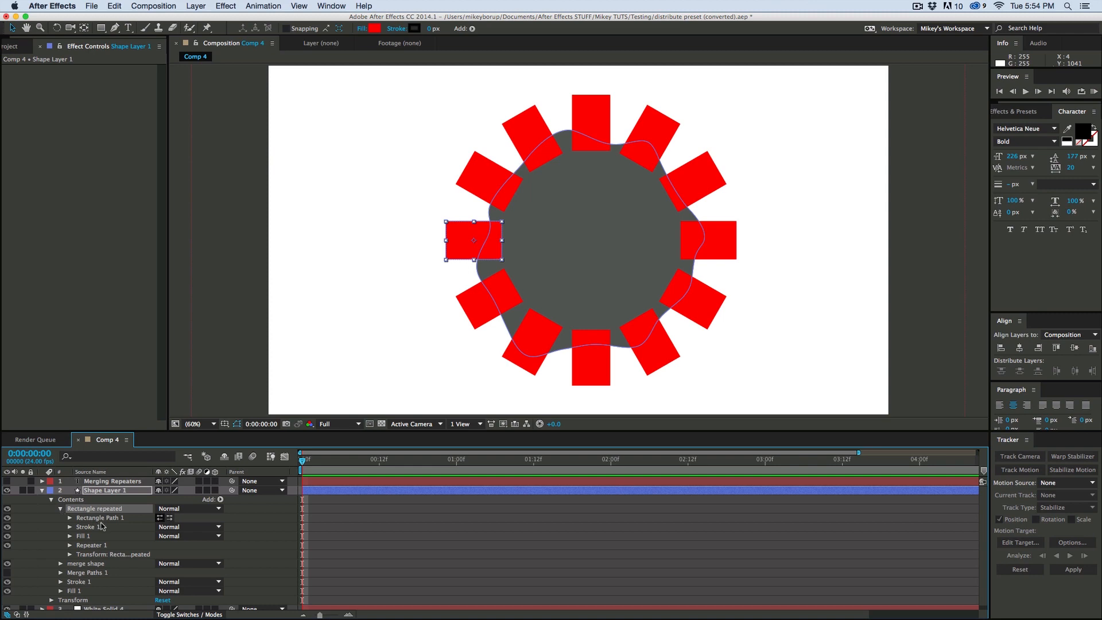
{"action": "left_click", "coordinate": [220, 499]}
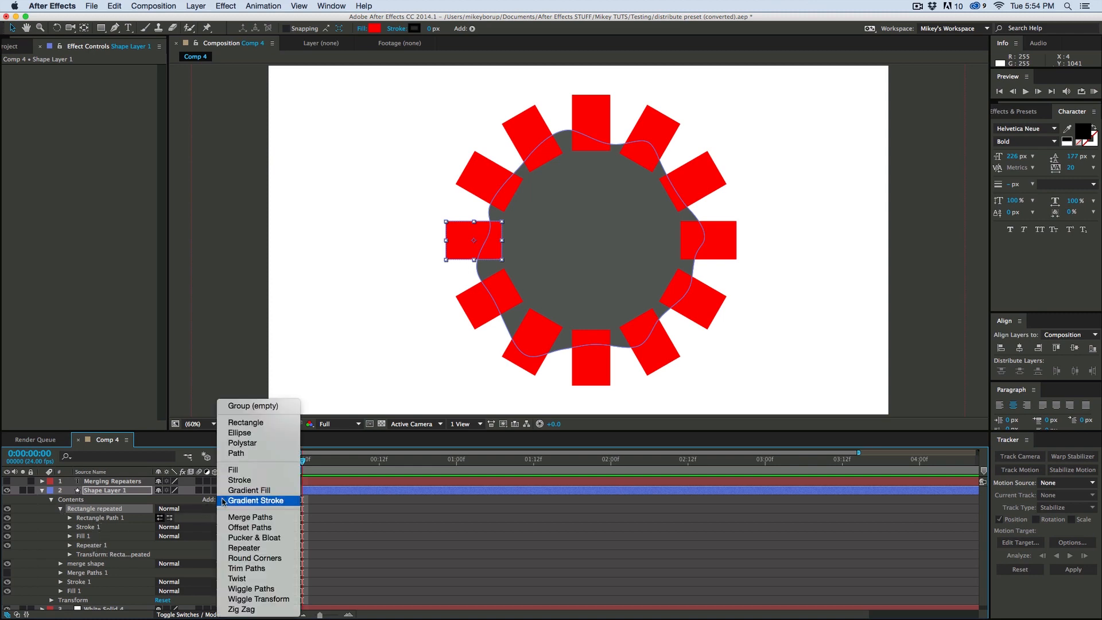
{"action": "mouse_move", "coordinate": [249, 517]}
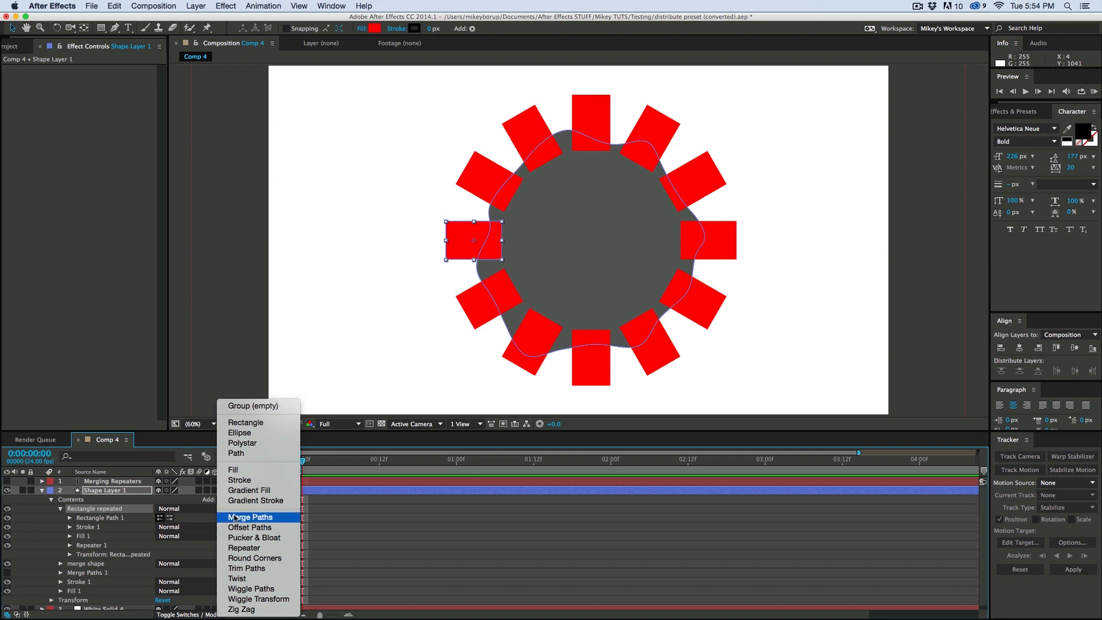
{"action": "left_click", "coordinate": [249, 516]}
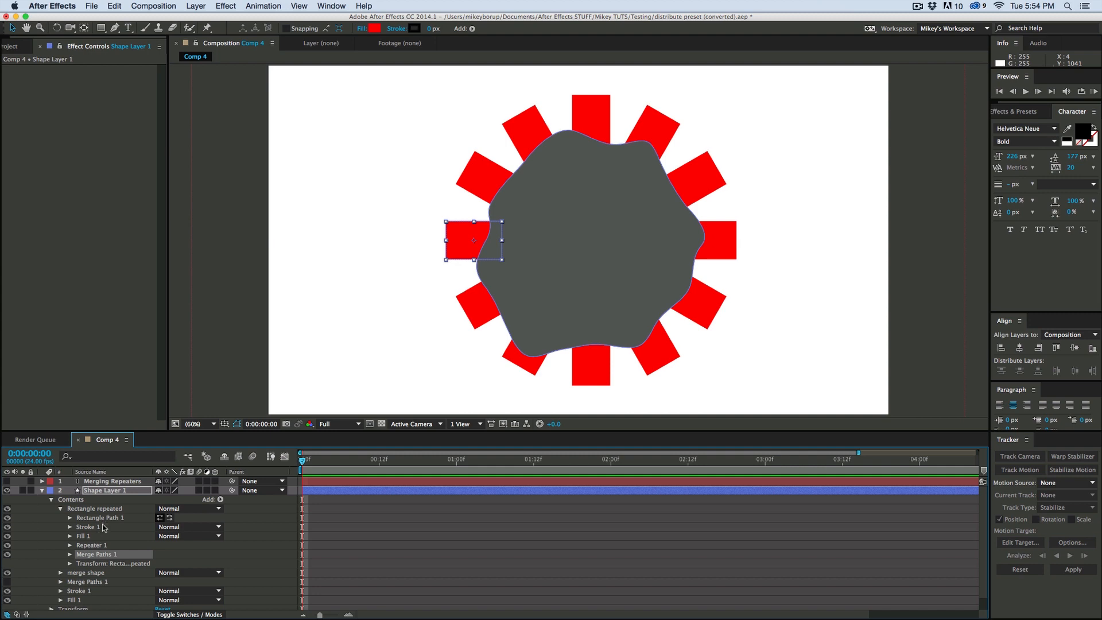
{"action": "mouse_move", "coordinate": [108, 528]}
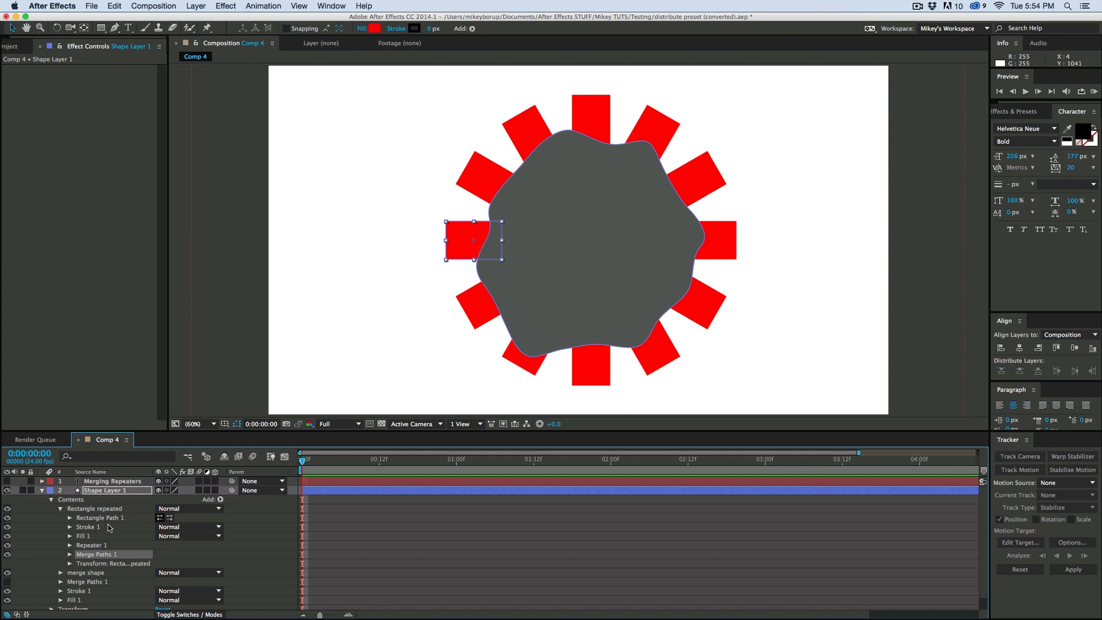
Step: Delete the Merge Paths inside Rectangle repeated so the top-level Subtract cuts the blob from the ring
{"action": "left_click", "coordinate": [92, 544]}
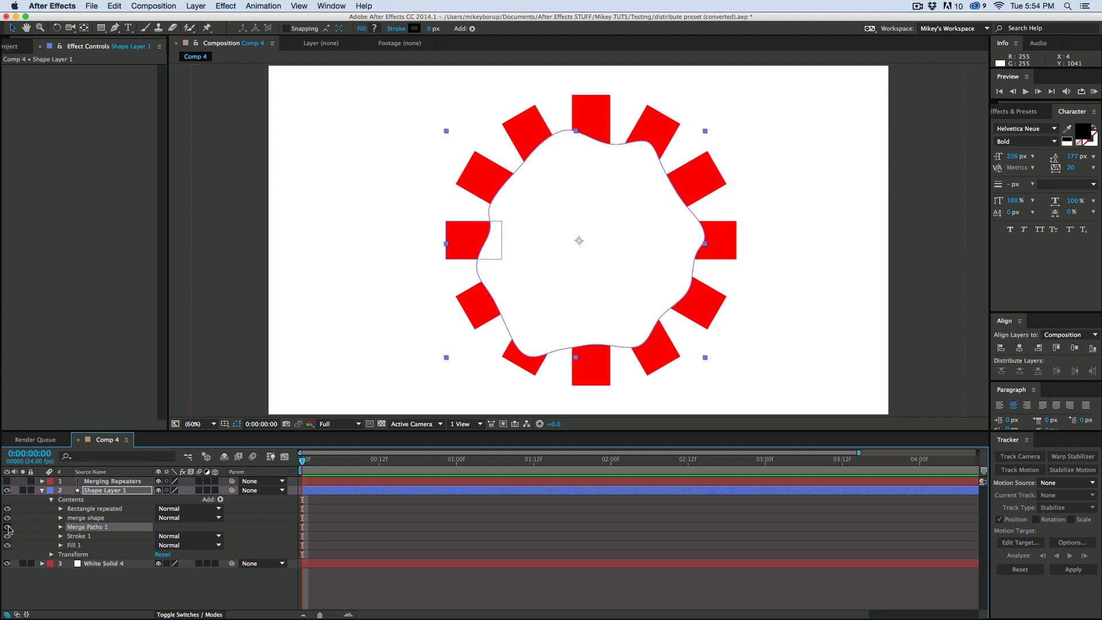
{"action": "mouse_move", "coordinate": [578, 225]}
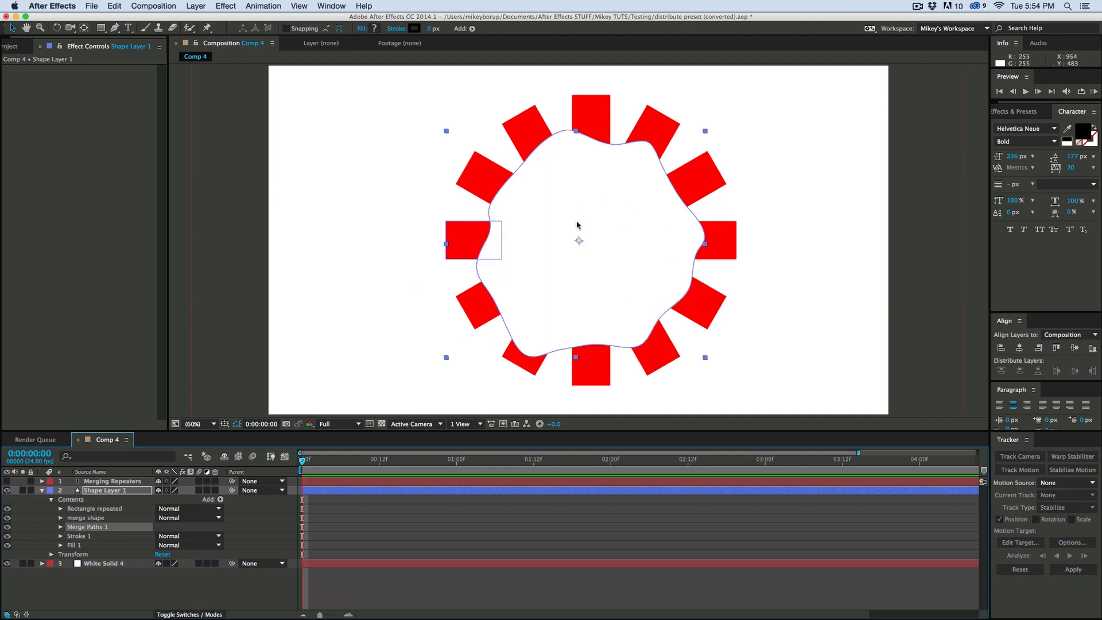
{"action": "mouse_move", "coordinate": [519, 279]}
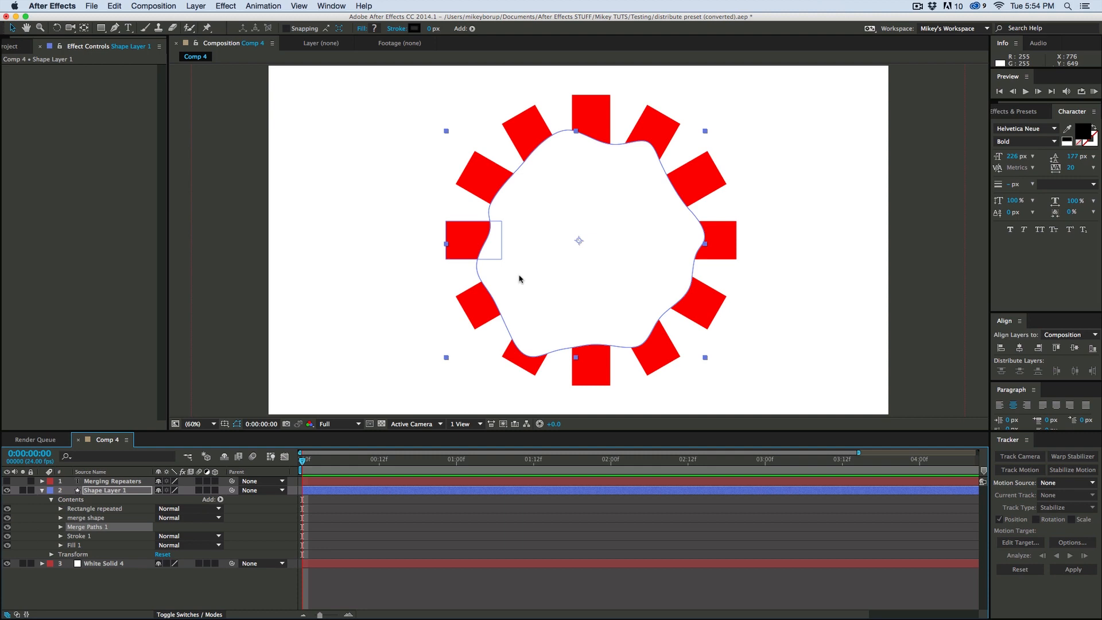